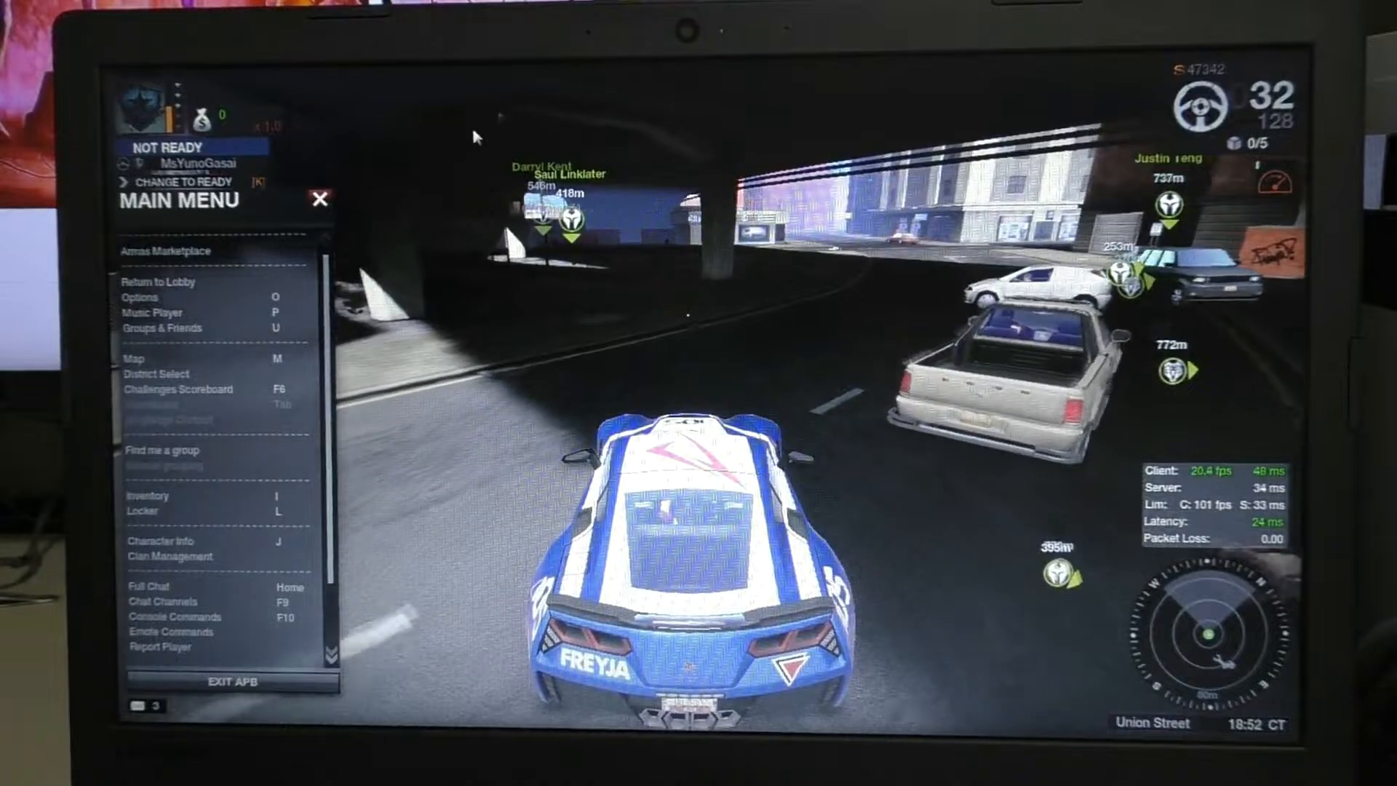
# Step: View the Video > Advanced options with Dynamic and Blob Shadows unchecked, then close them
pyautogui.click(140, 297)
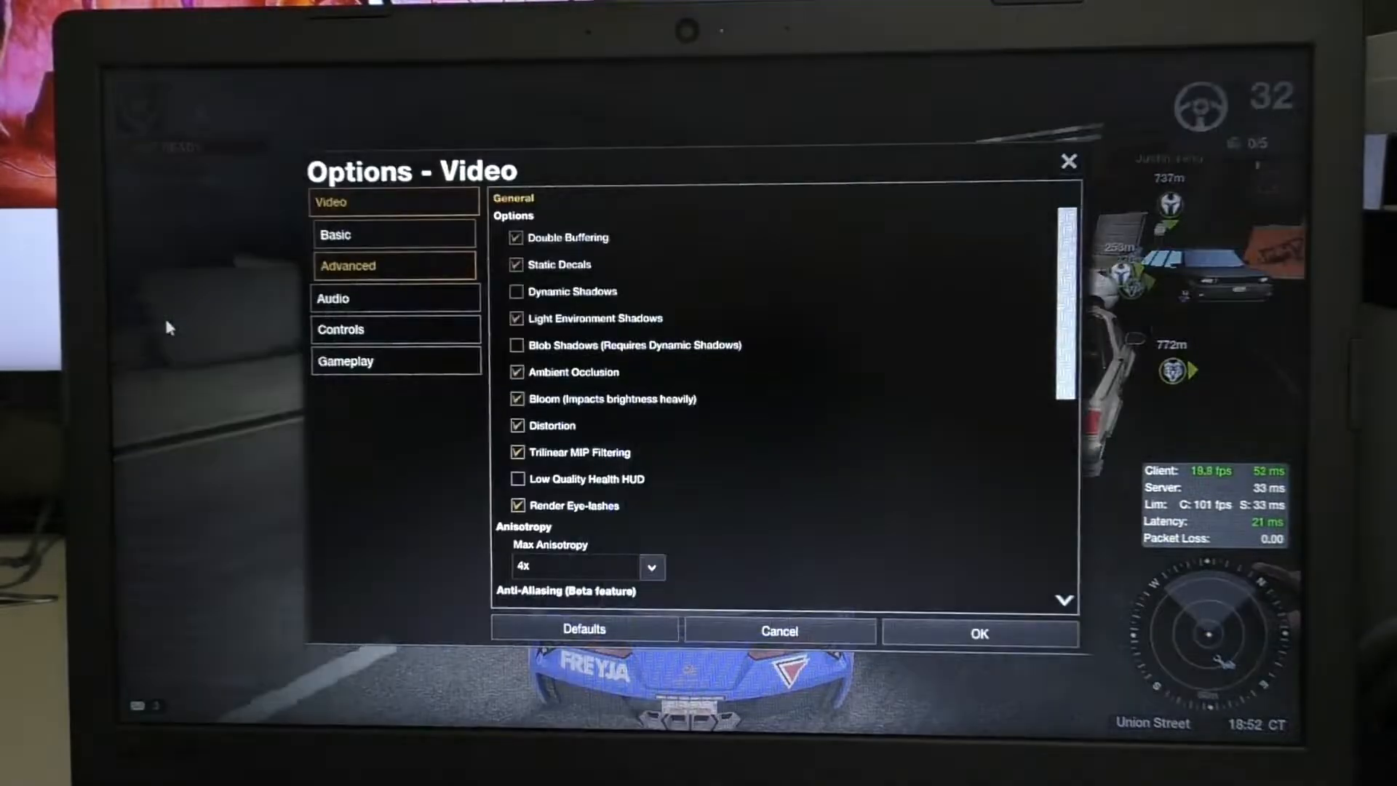
pyautogui.click(394, 234)
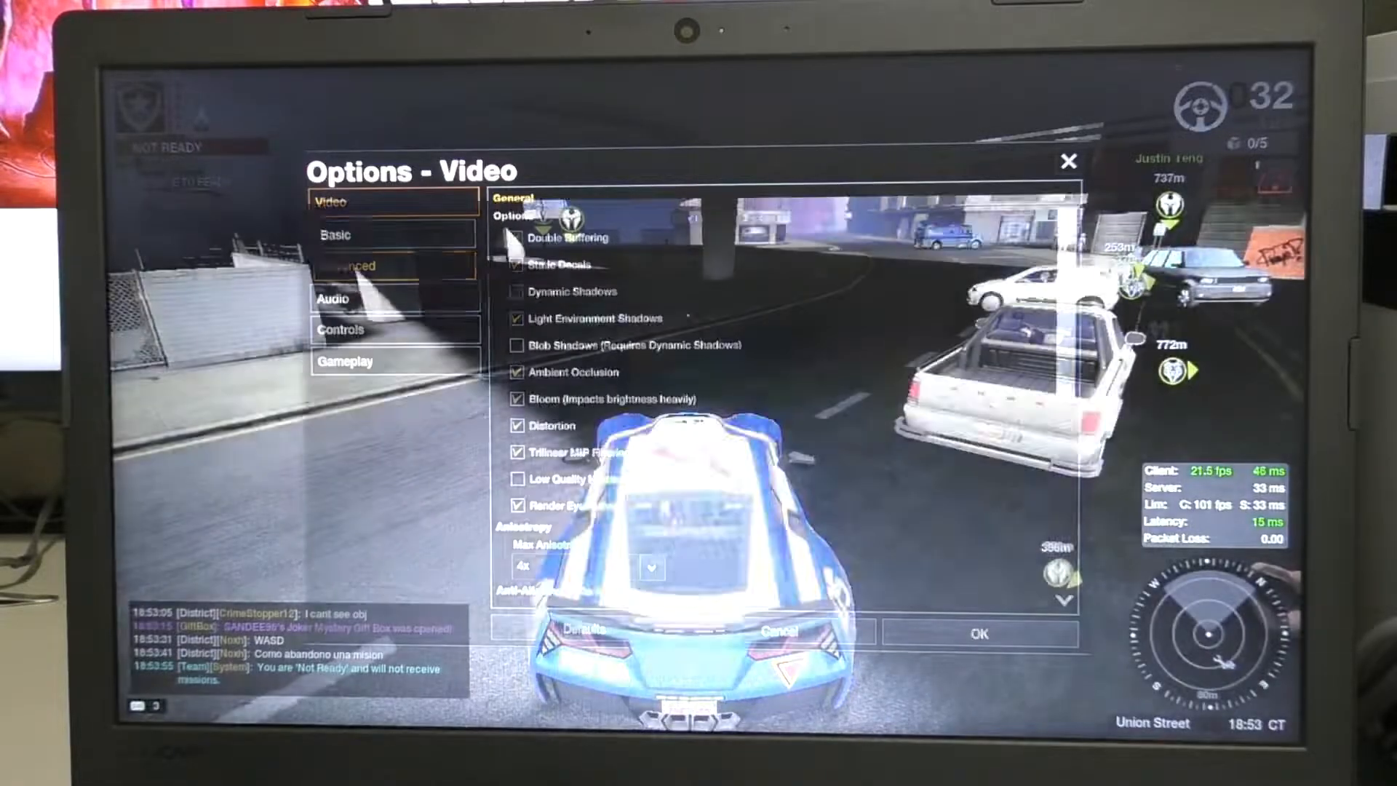
pyautogui.click(1068, 162)
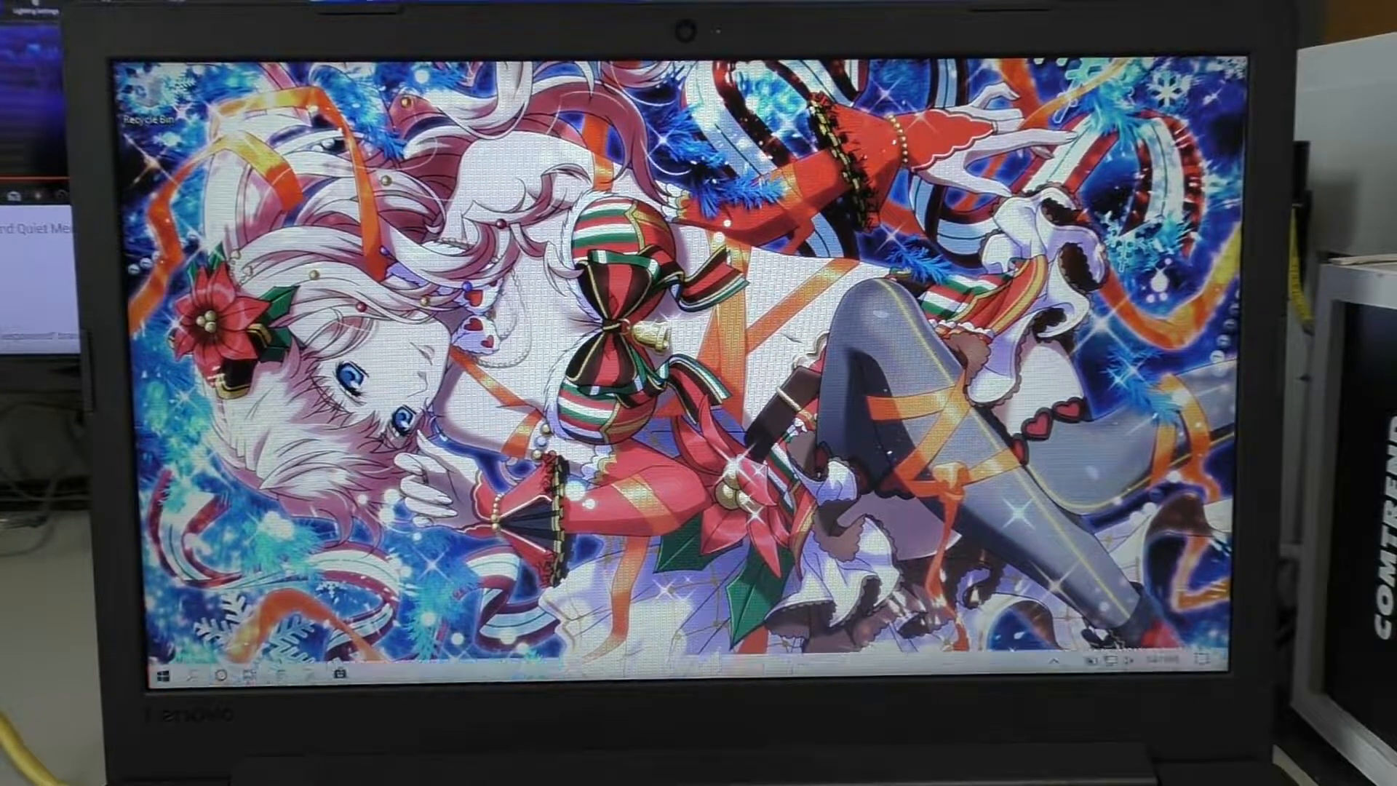
# Step: Restart the computer from Start > Power > Restart
pyautogui.click(163, 674)
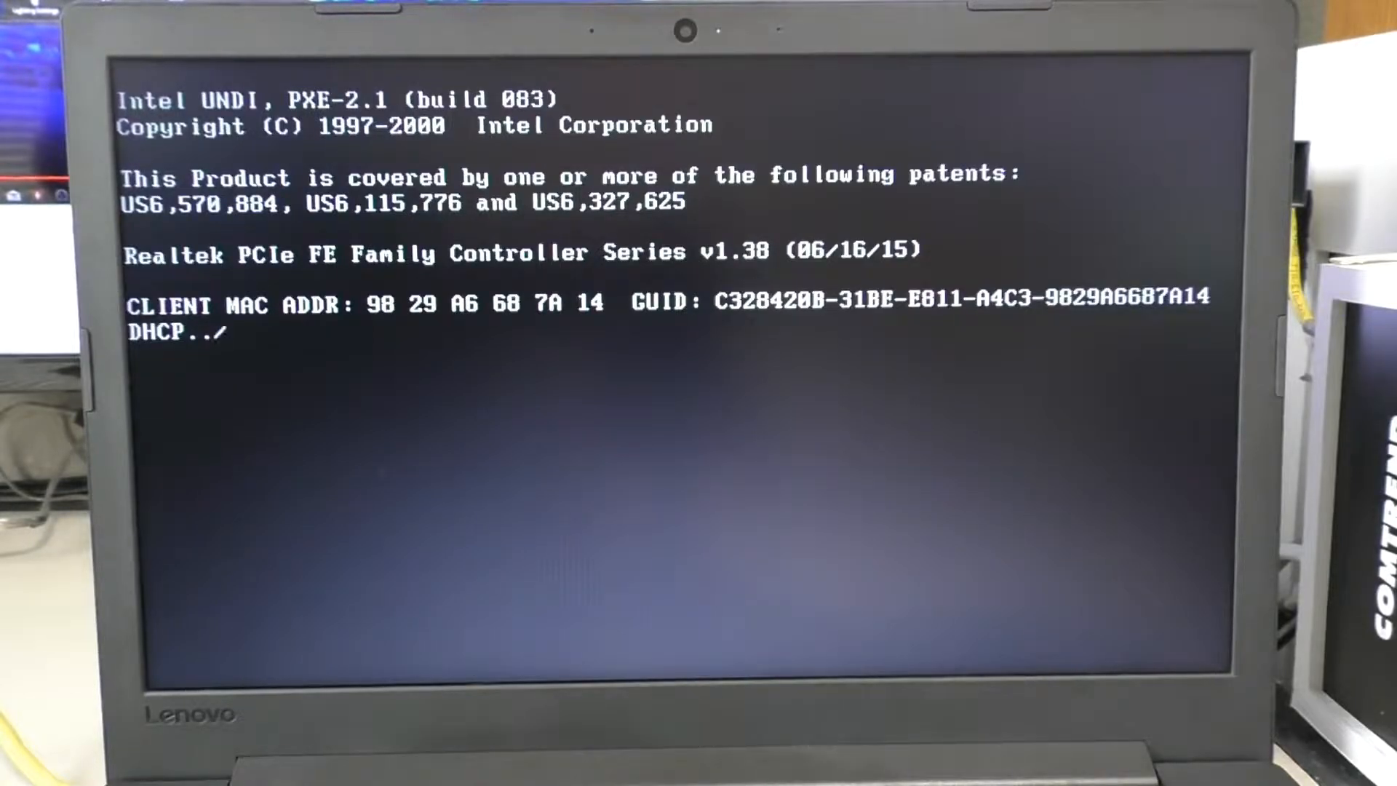
# Step: Skip the PXE network boot with Esc so Windows starts
pyautogui.press('esc')
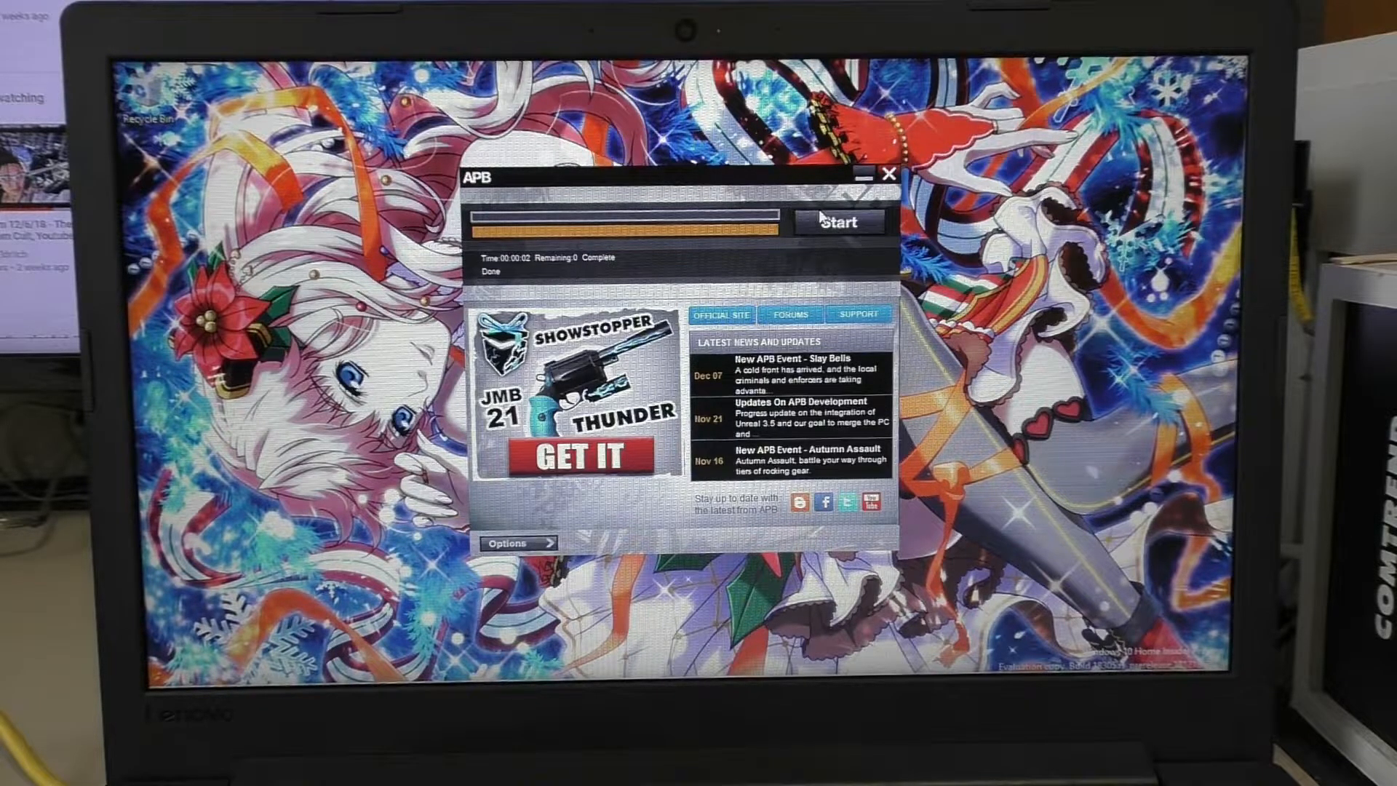
# Step: Start the game from the APB launcher once the update check shows Done
pyautogui.click(891, 175)
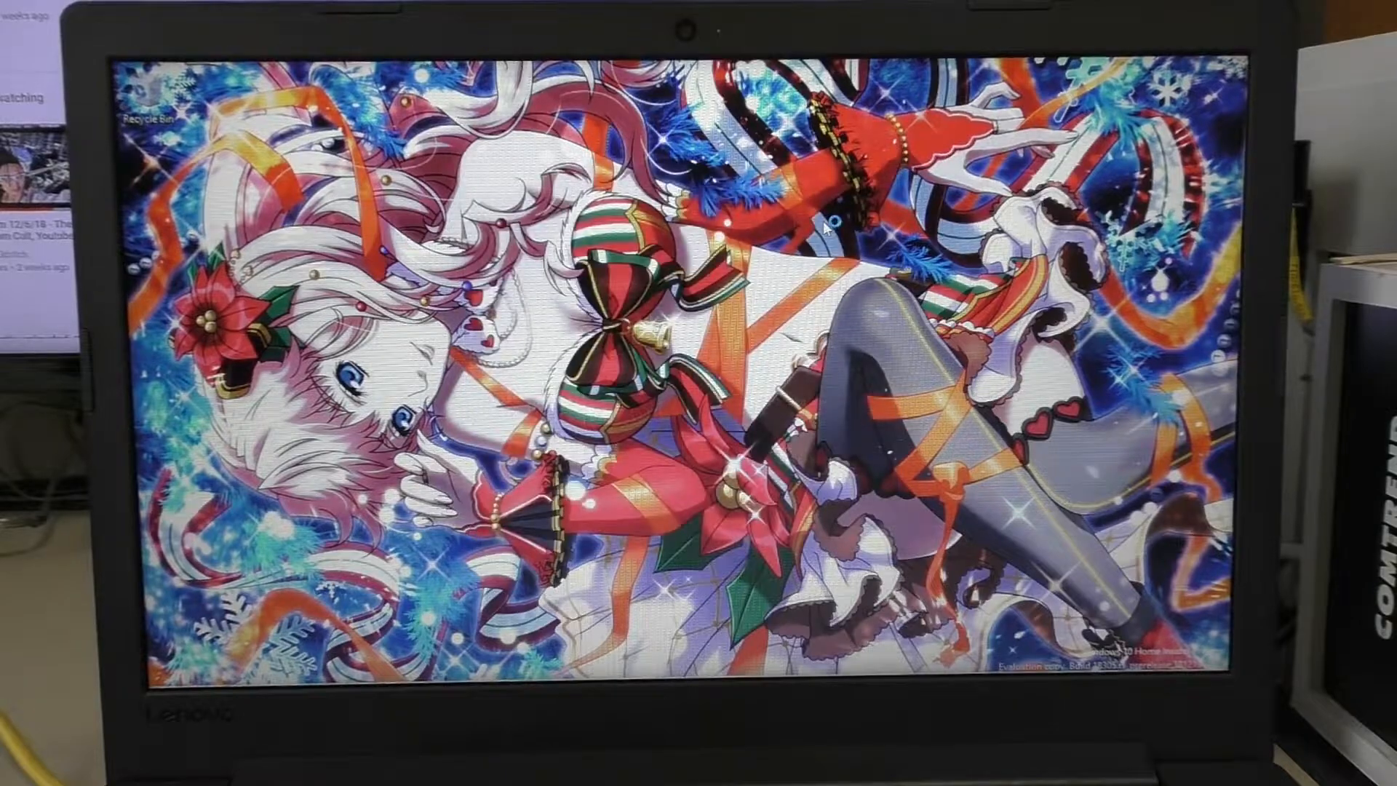